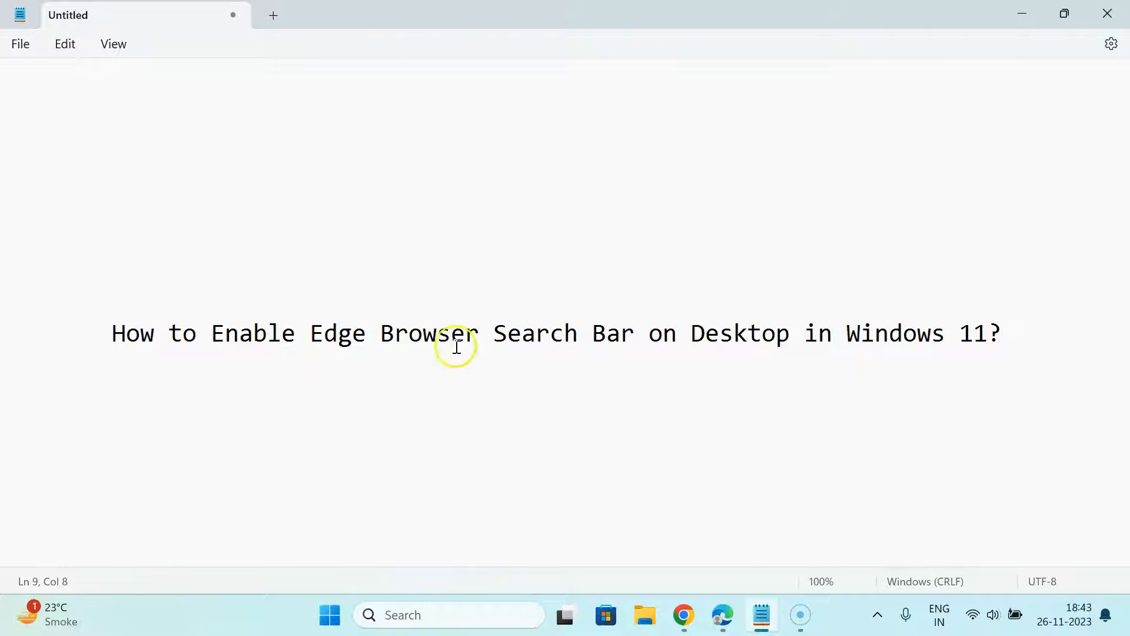
mouse_move(784, 342)
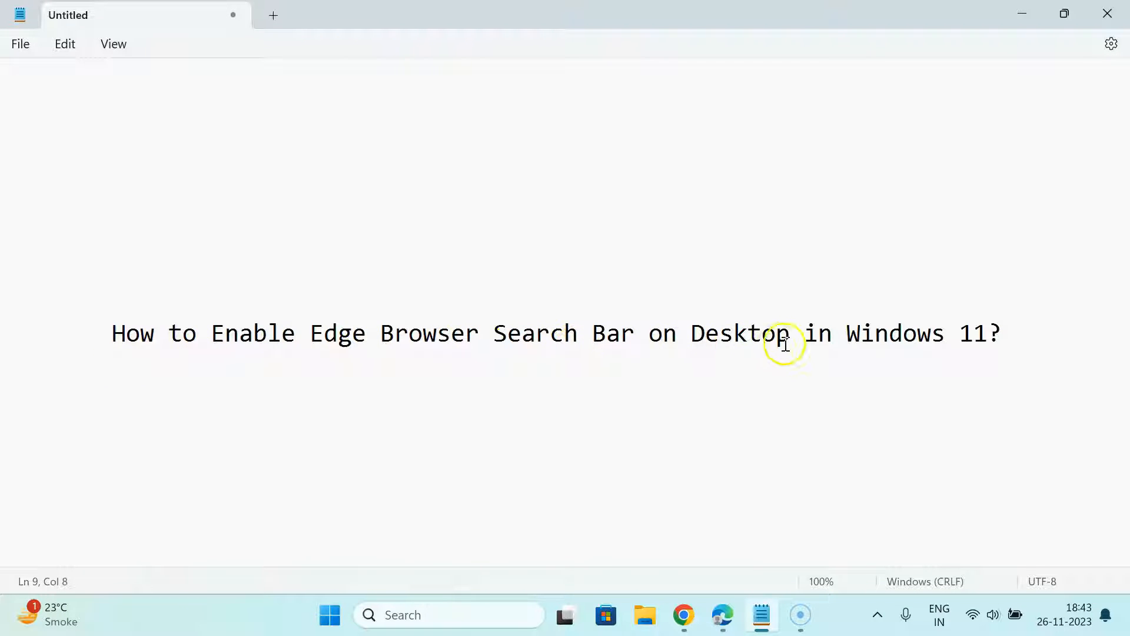
mouse_move(616, 345)
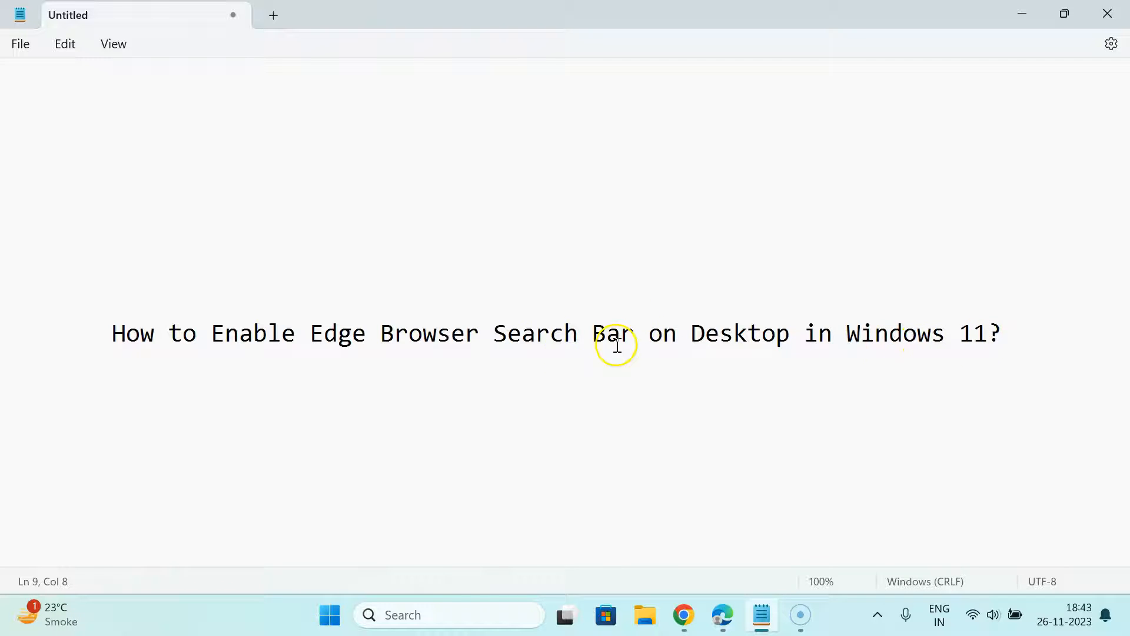
mouse_move(1022, 10)
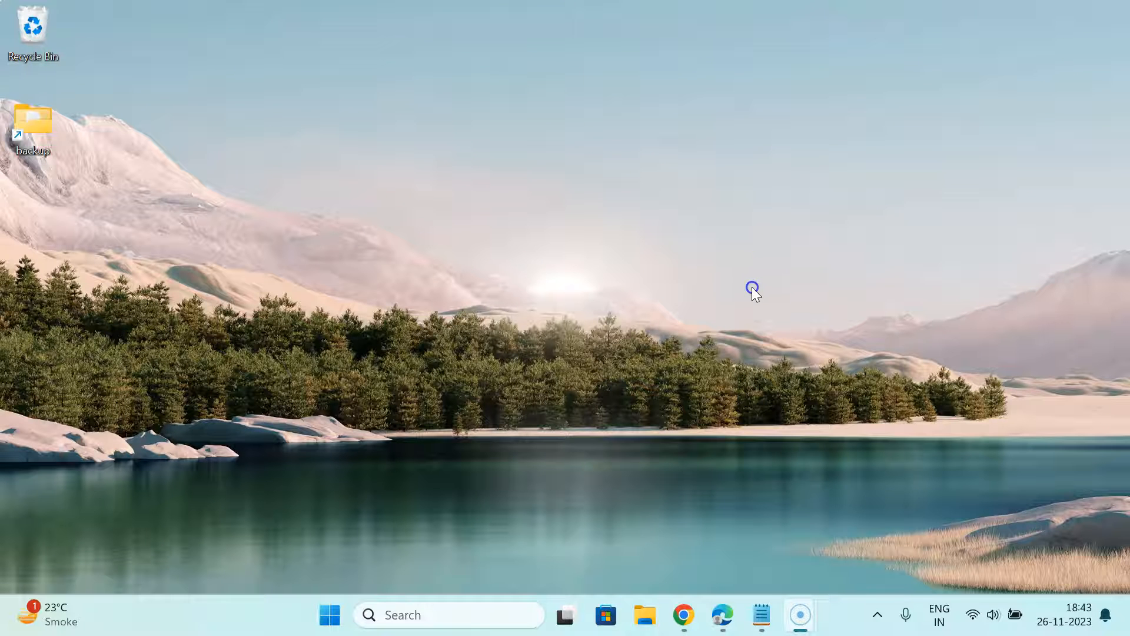
mouse_move(615, 296)
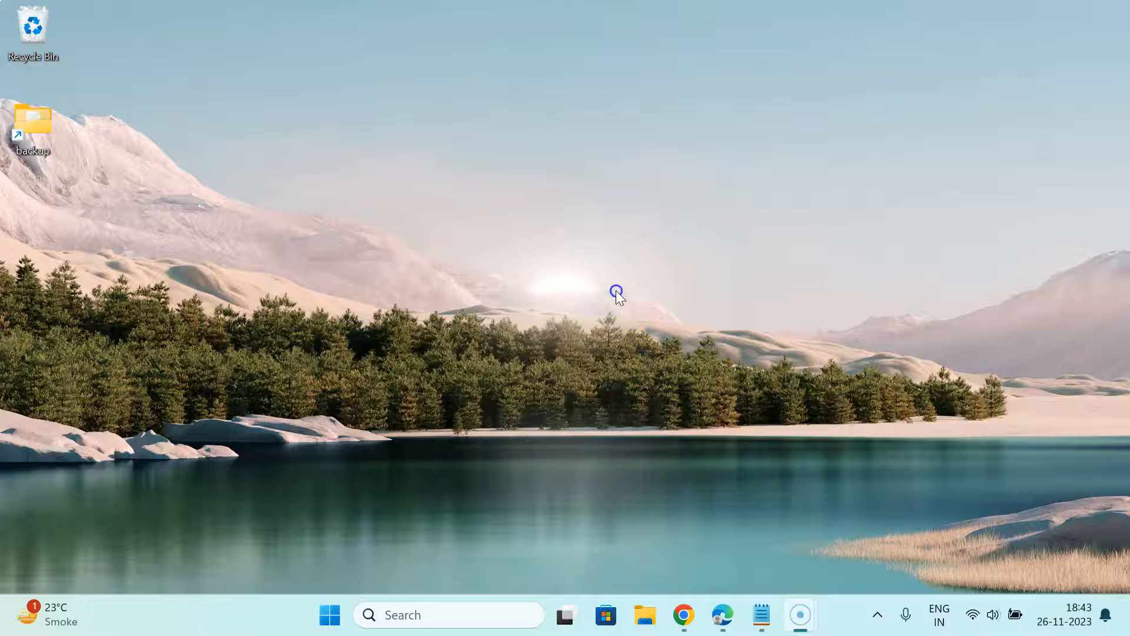
mouse_move(470, 350)
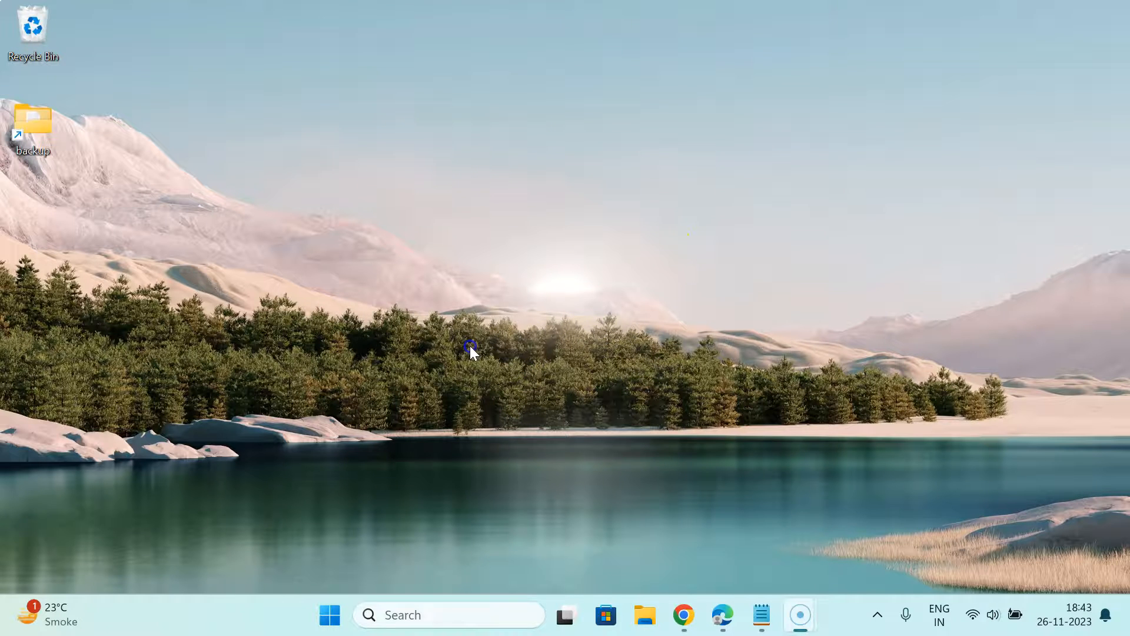
Launch Microsoft Edge from the taskbar, landing on a new tab with Microsoft Start
left_click(629, 245)
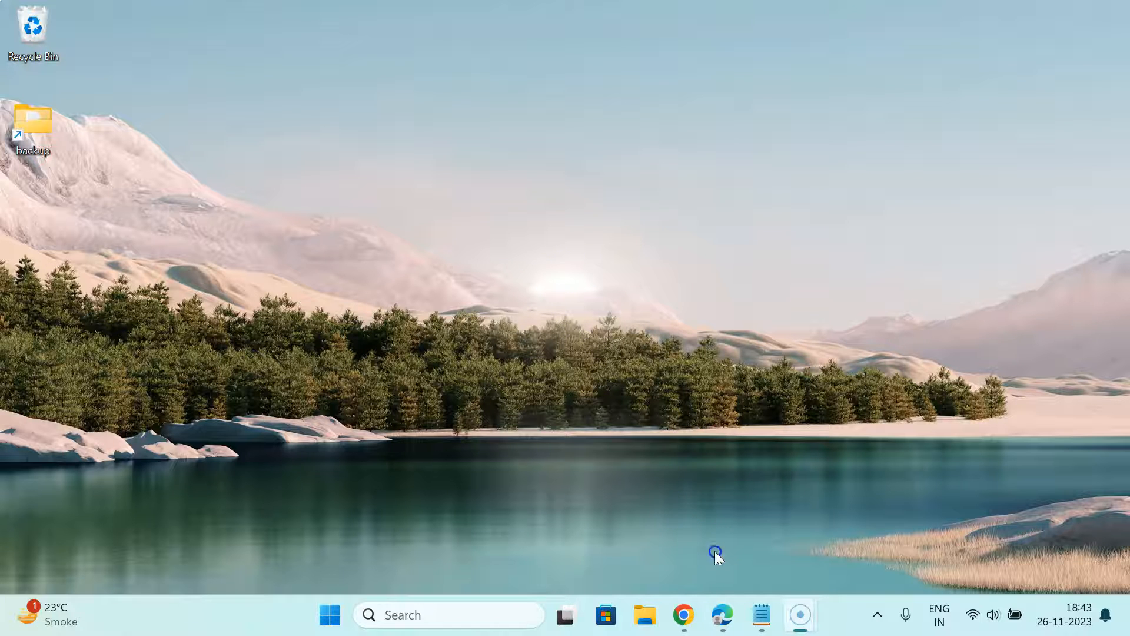
left_click(722, 615)
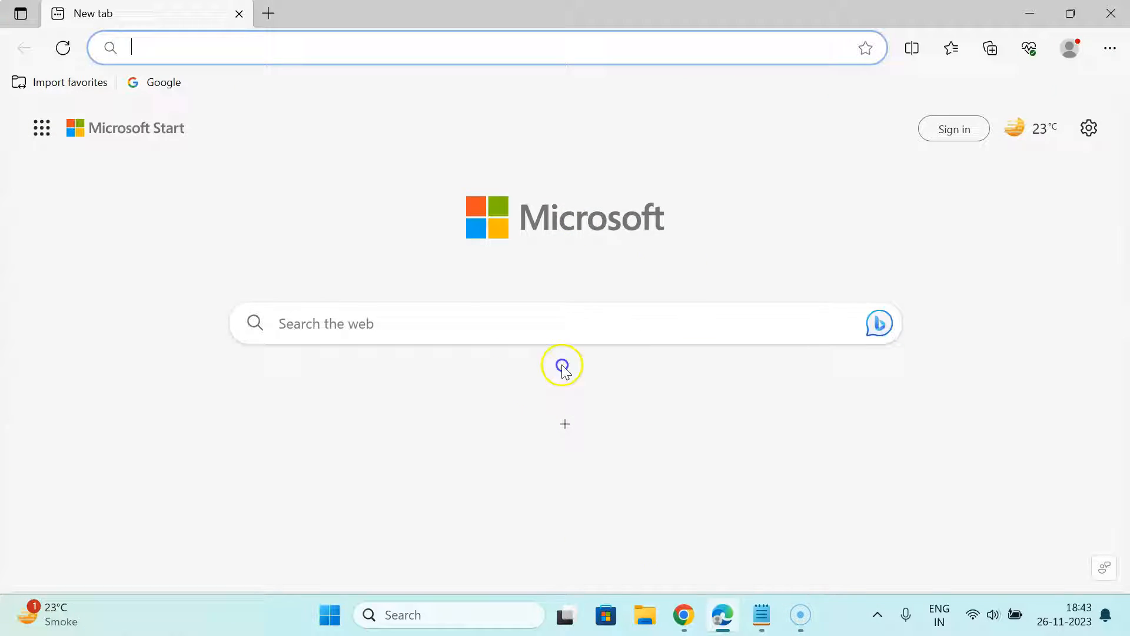
mouse_move(887, 252)
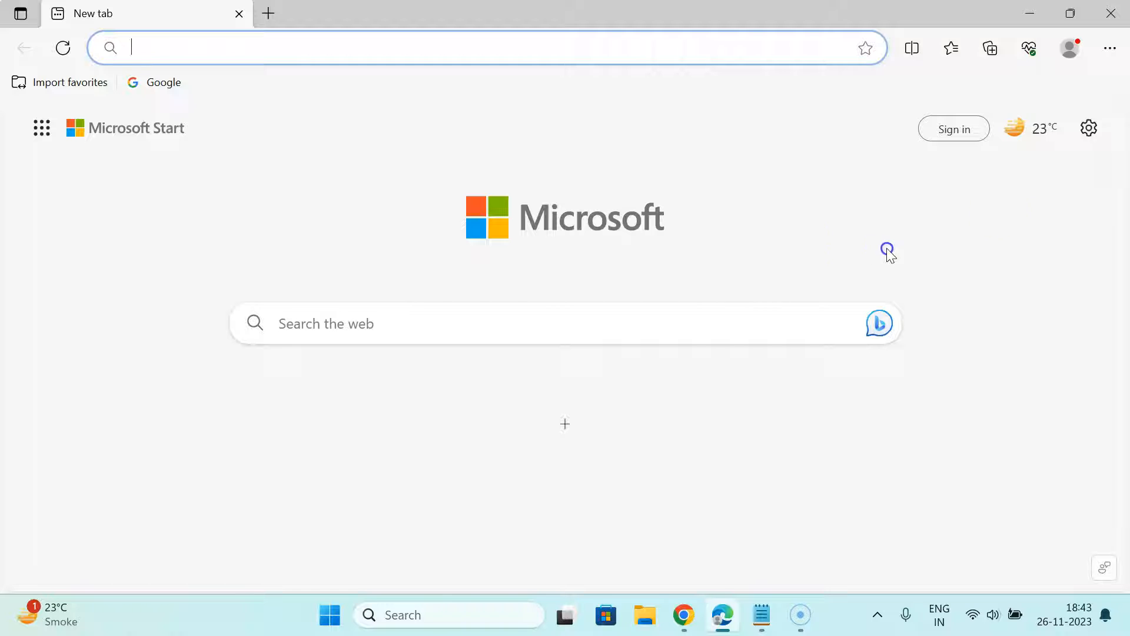
mouse_move(1110, 48)
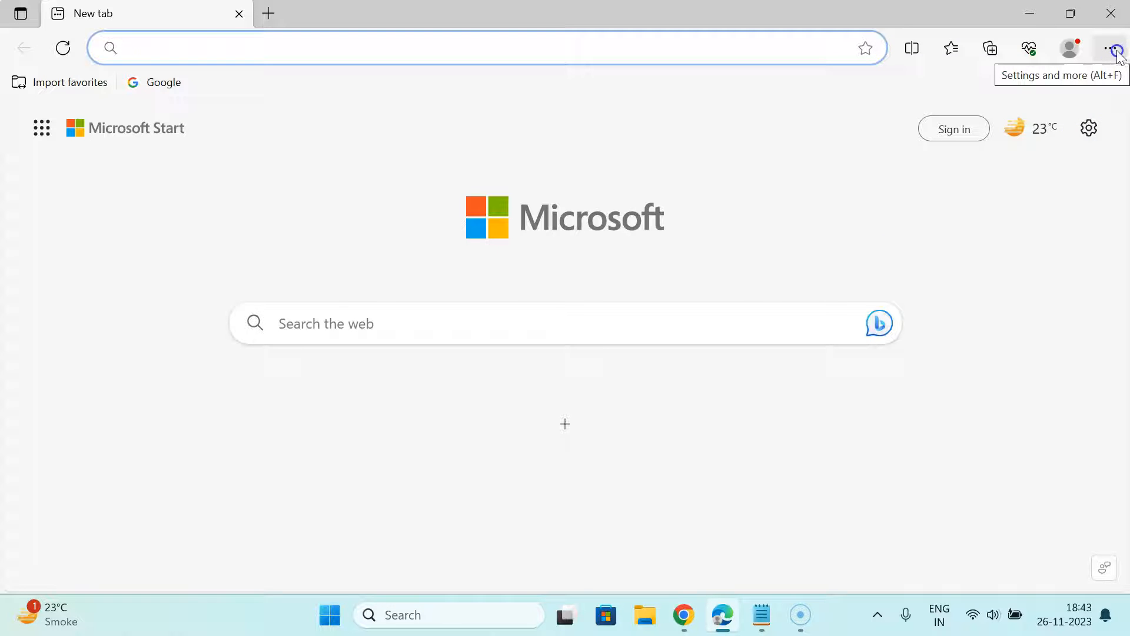
Launch the floating Edge search bar onto the desktop via More tools
left_click(1113, 49)
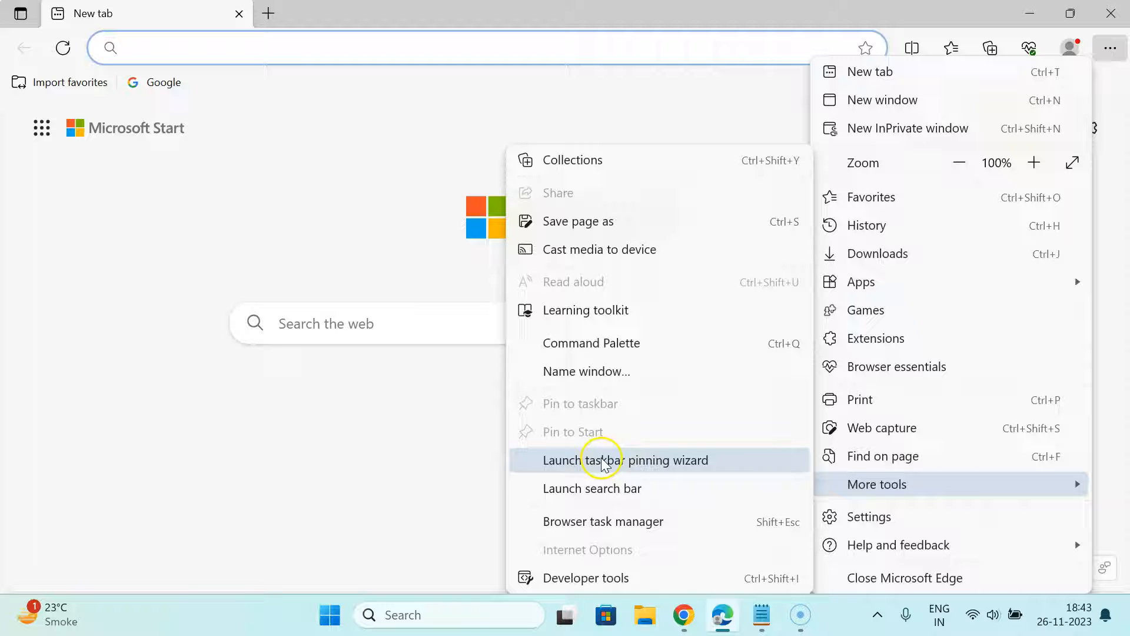
mouse_move(592, 487)
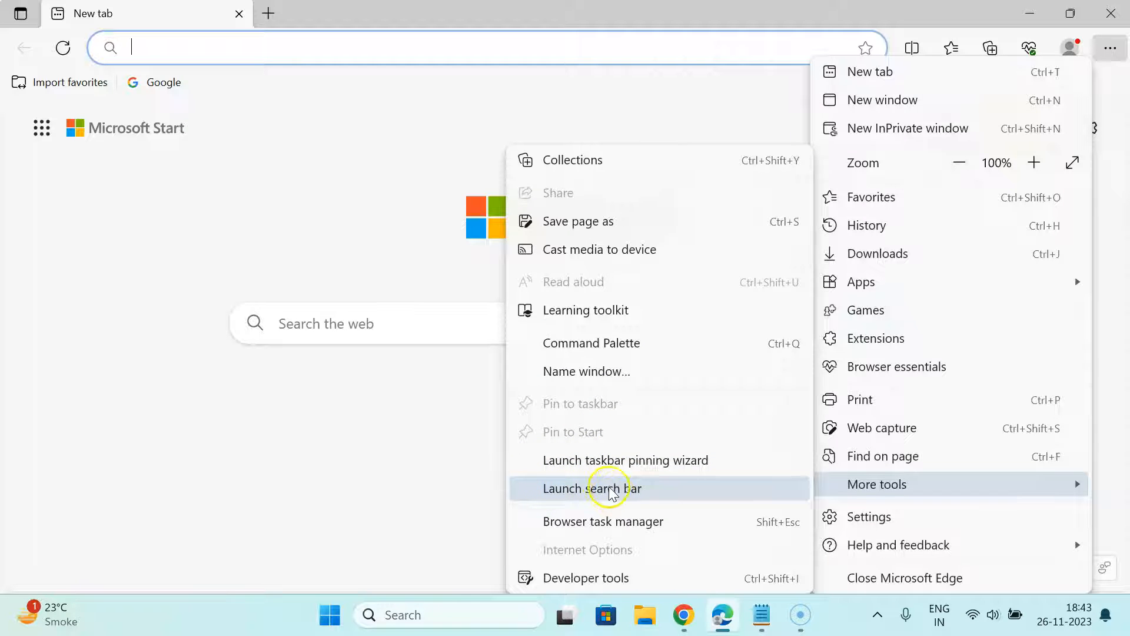
mouse_move(625, 490)
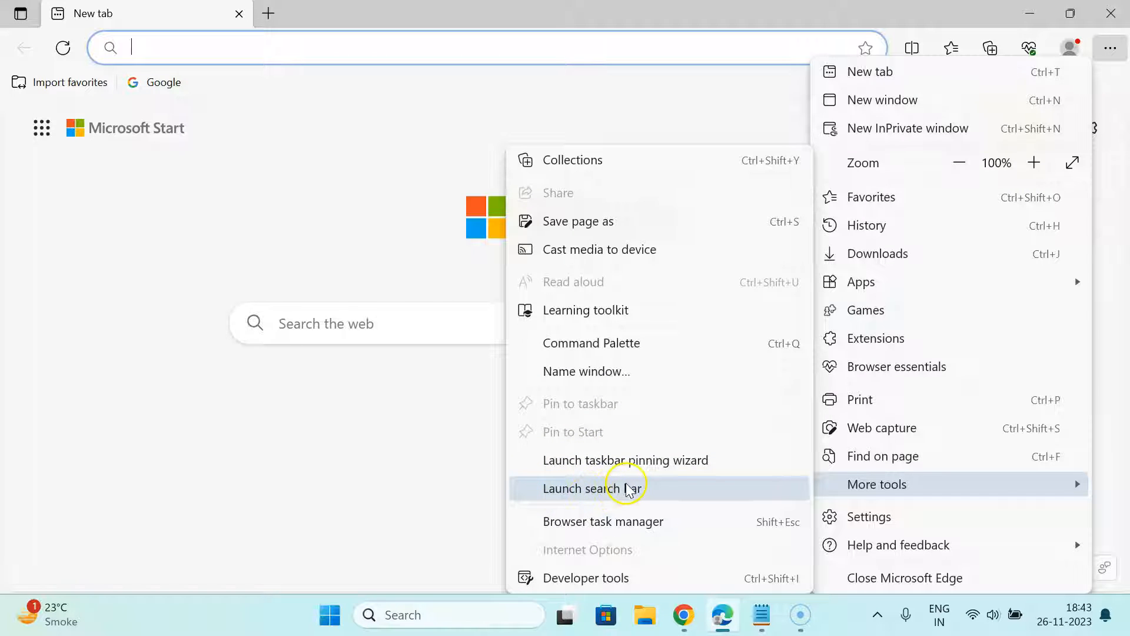
left_click(591, 487)
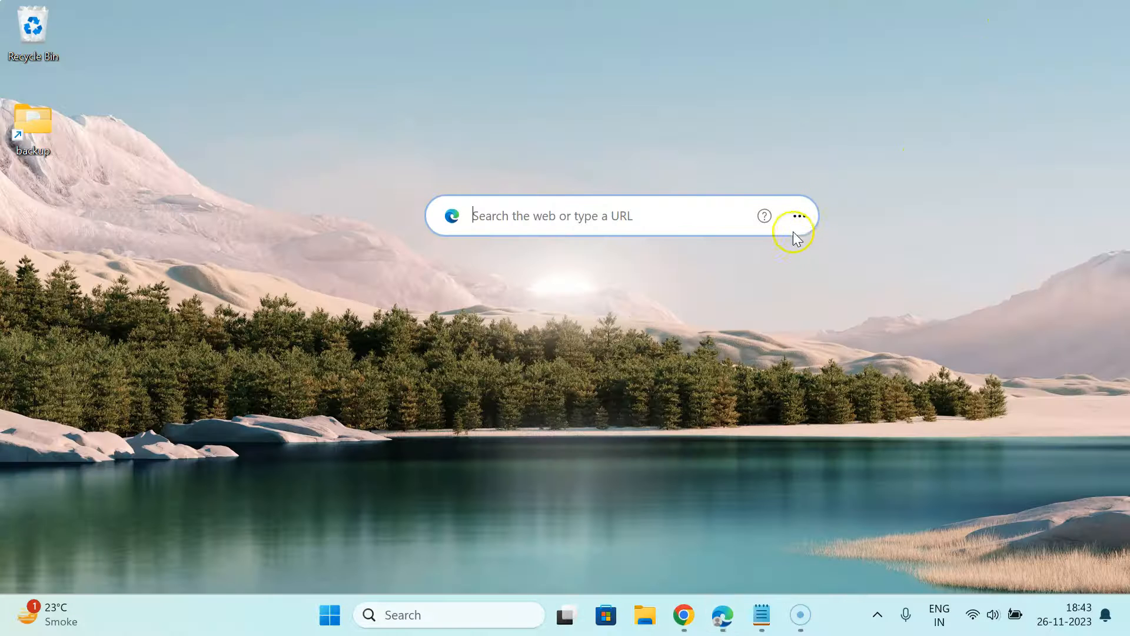
mouse_move(674, 201)
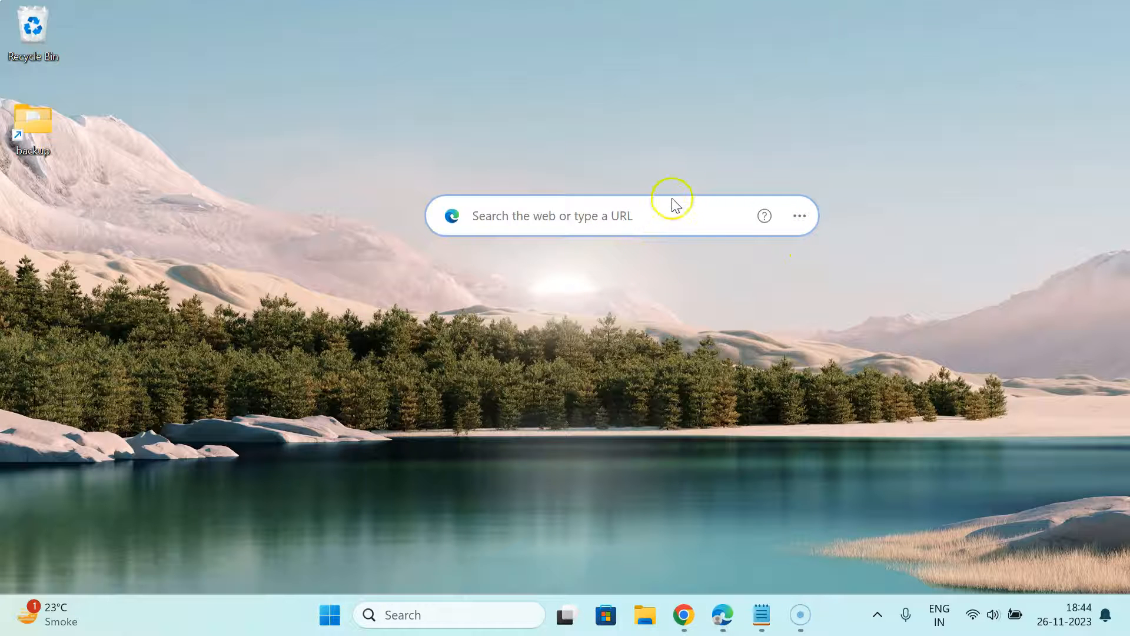
Focus the floating search bar and enter 'wikipedia' as a search query
left_click(576, 216)
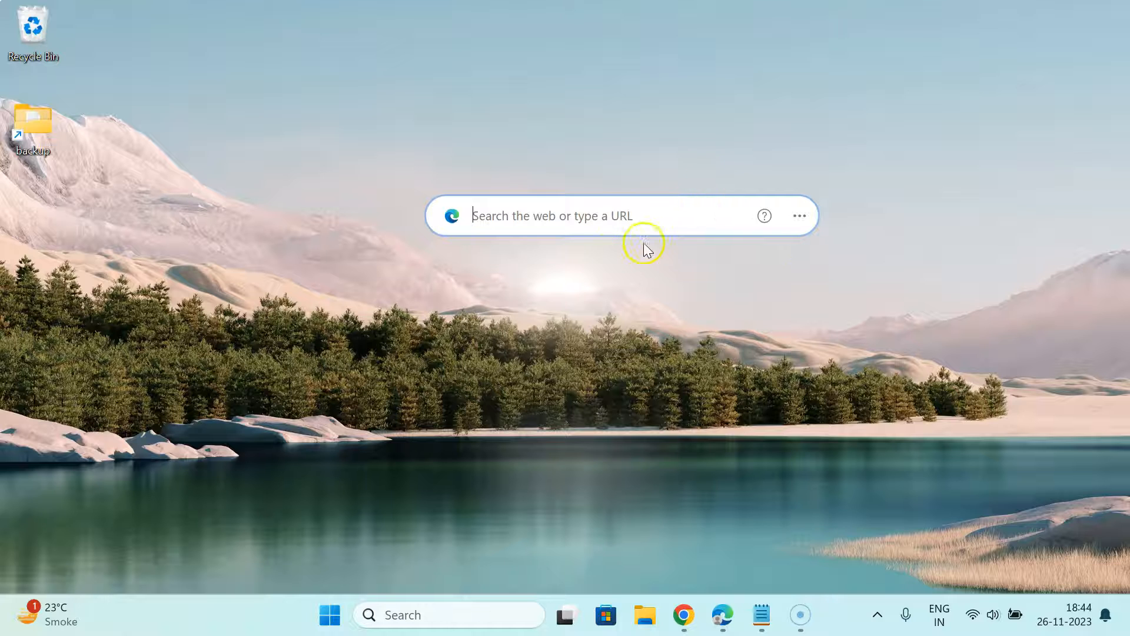
mouse_move(708, 254)
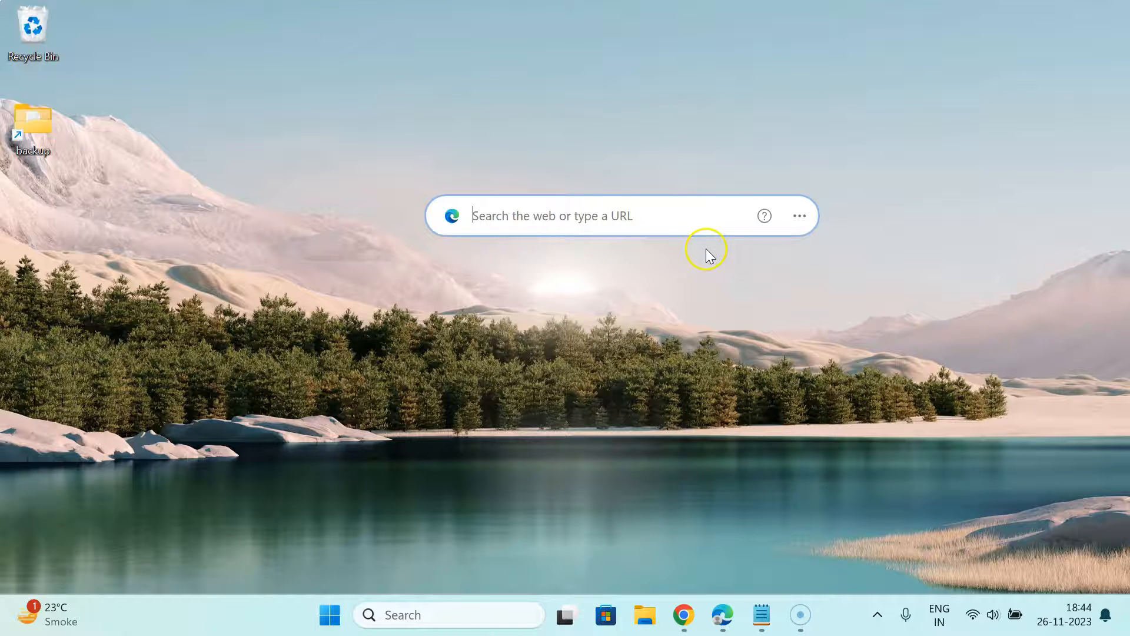
mouse_move(641, 200)
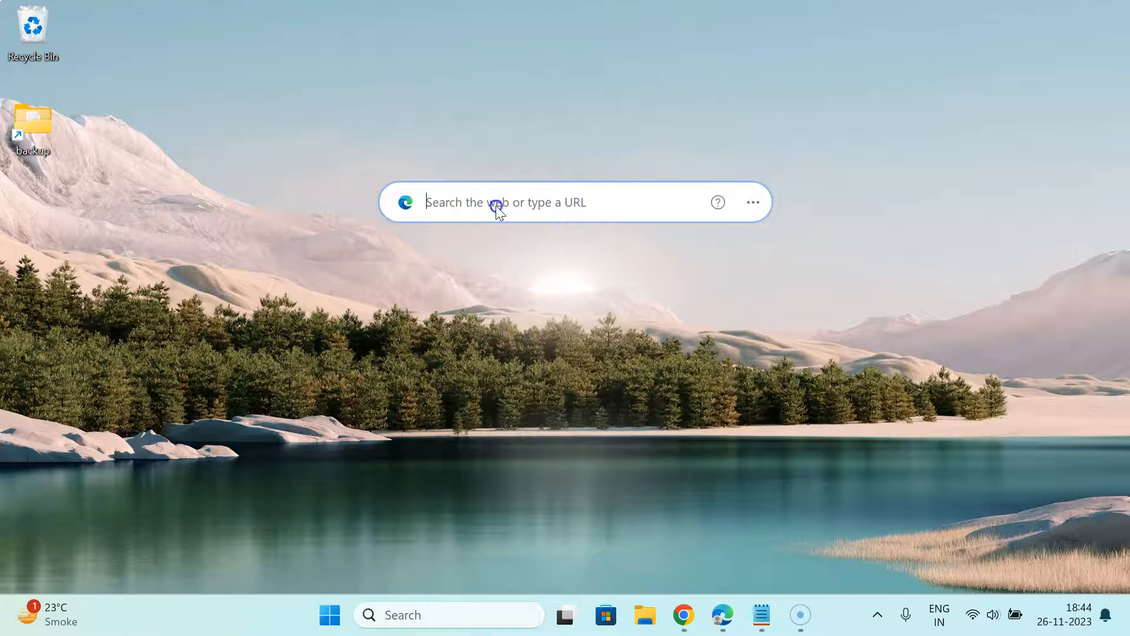
mouse_move(601, 205)
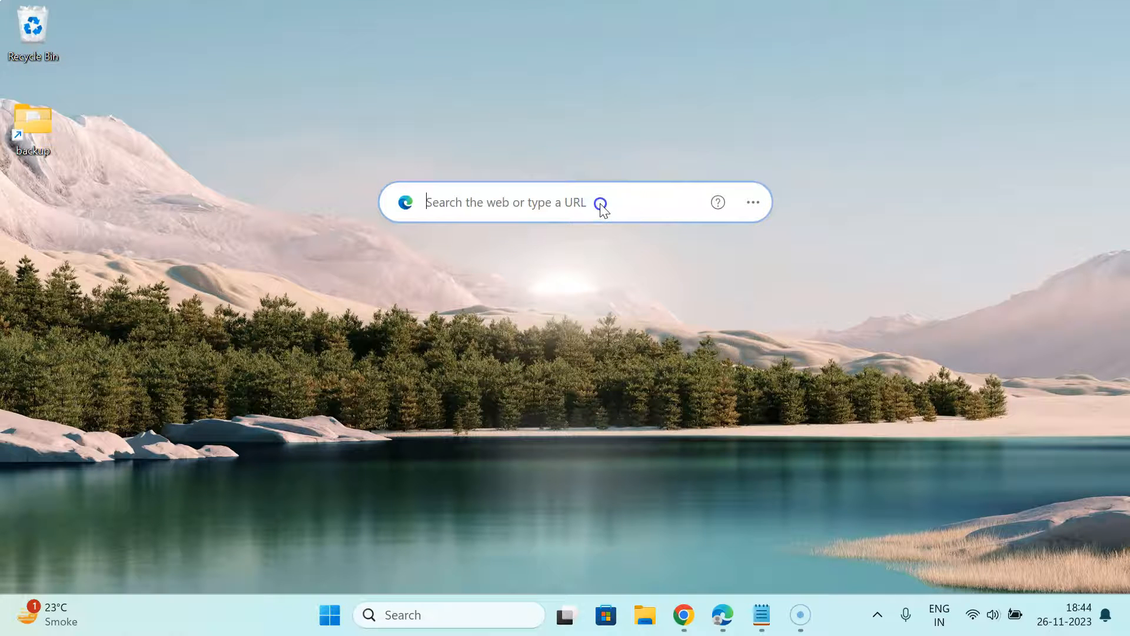
type("wikipedia")
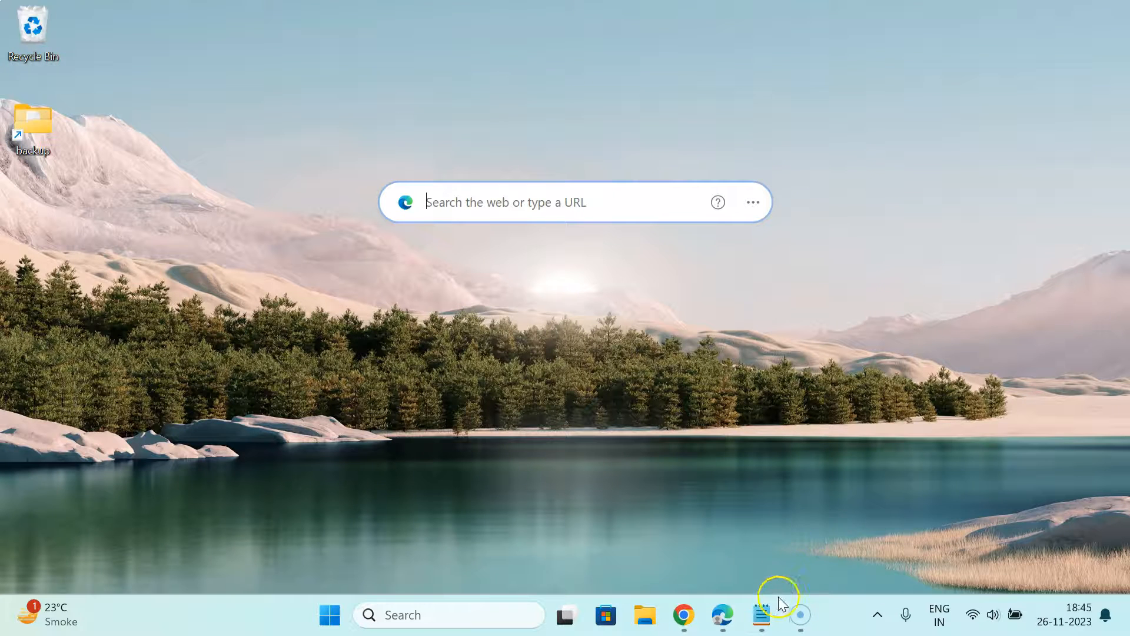
Restore the Notepad window with the Edge desktop search bar title note
left_click(762, 614)
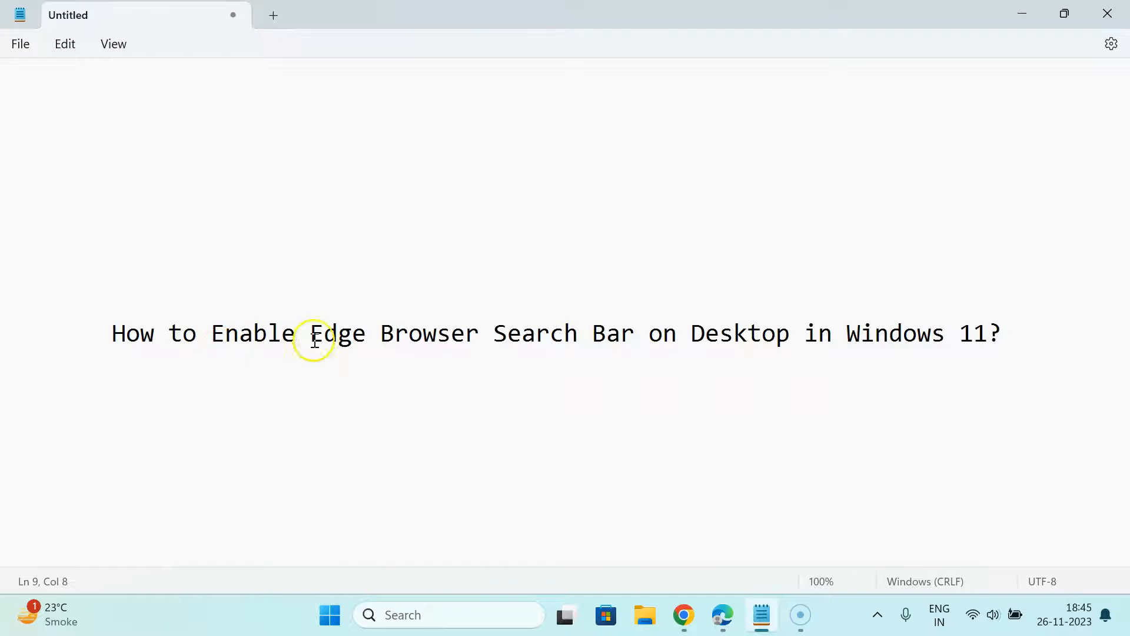
mouse_move(715, 342)
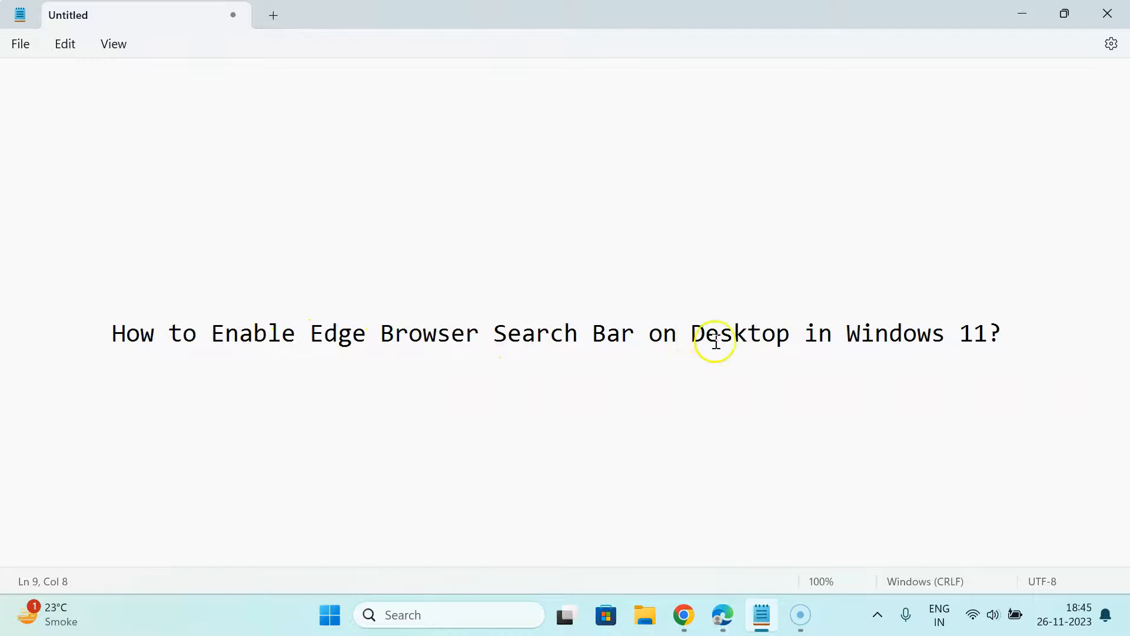
mouse_move(671, 363)
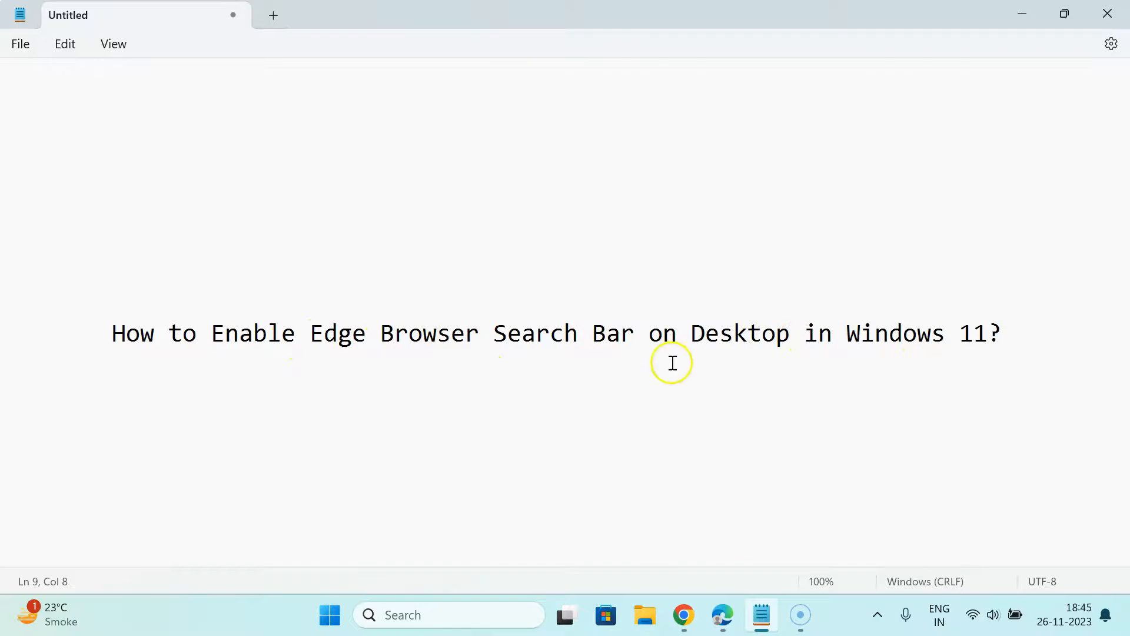
mouse_move(710, 350)
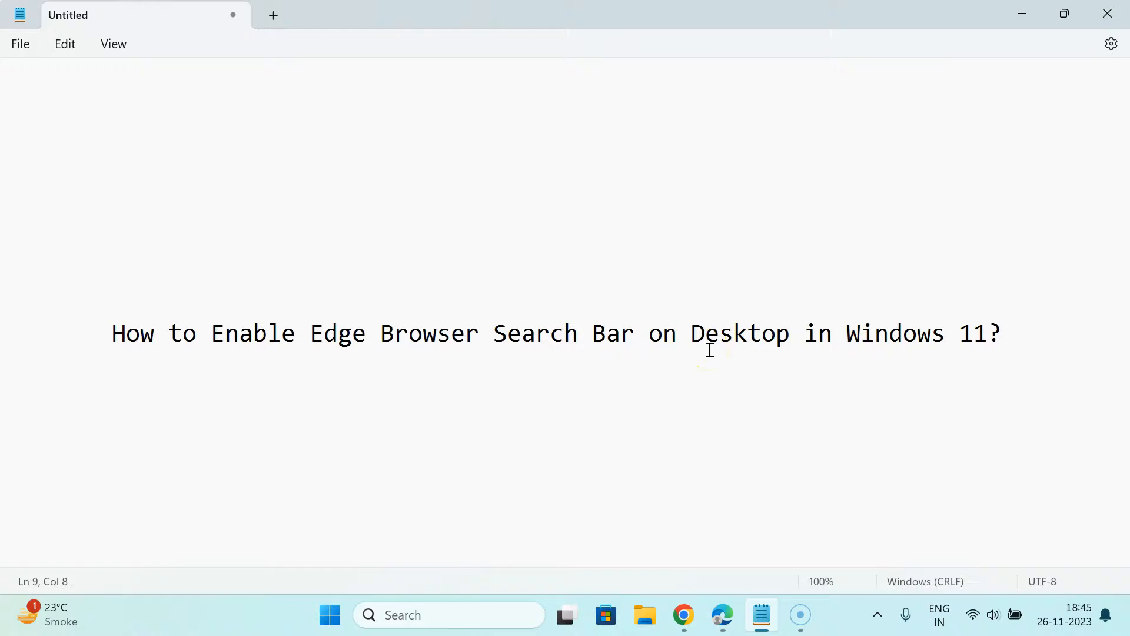